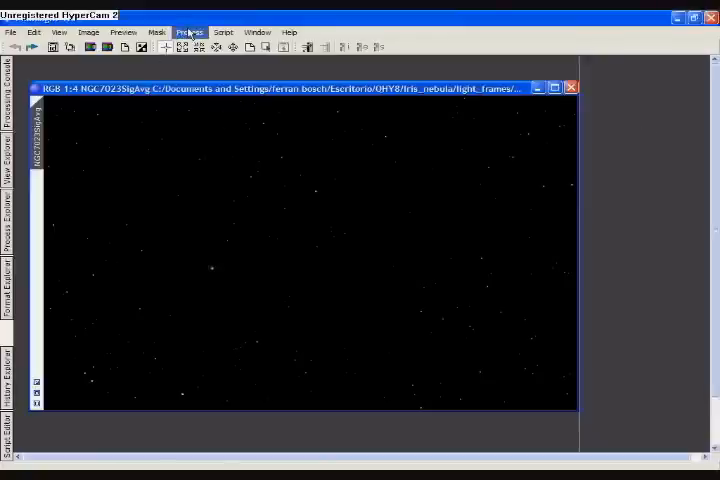
Display the Statistics readout (mean, median, deviation) for the NGC 7023 image
click(188, 32)
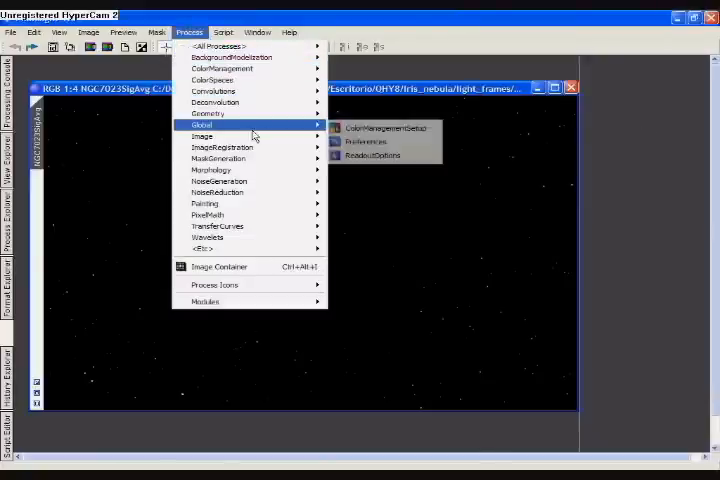
mouse_move(202, 136)
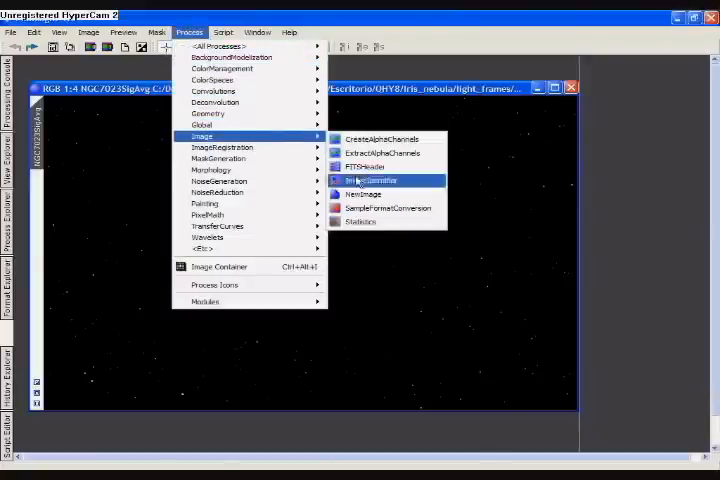
click(360, 220)
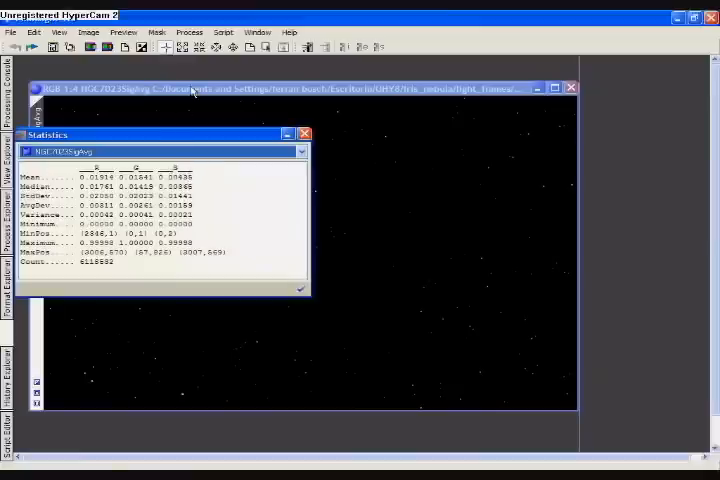
Bring up HistogramTransformation for the NGC 7023 image next to its statistics
click(188, 32)
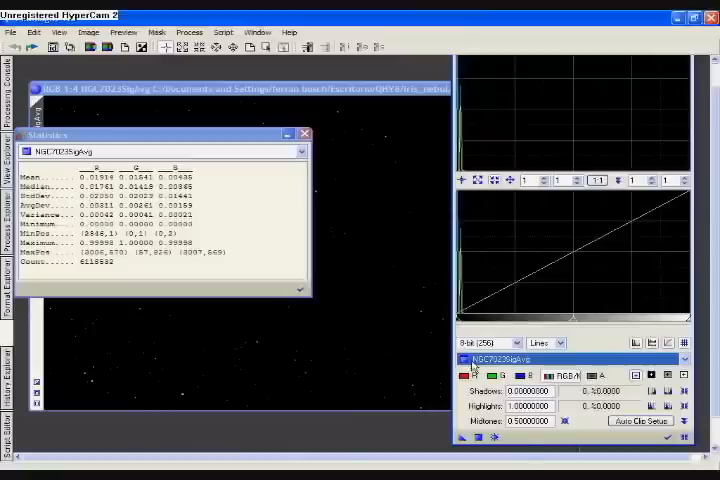
Test the midtones slider on the transfer curve, then begin editing the Midtones field
click(470, 376)
text(0.01419000)
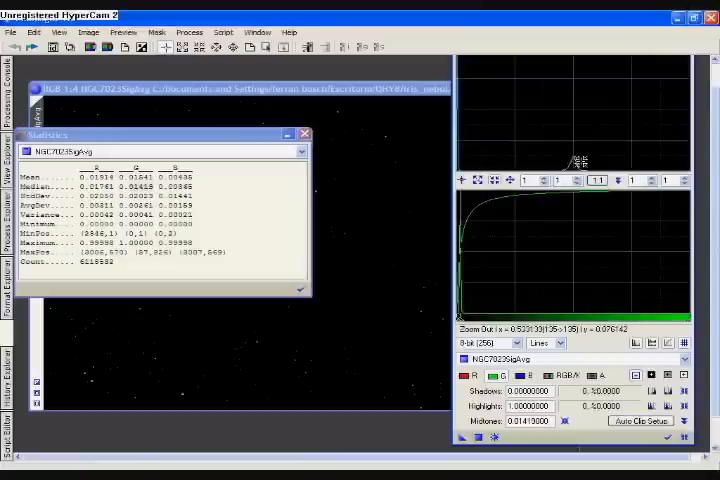
click(528, 376)
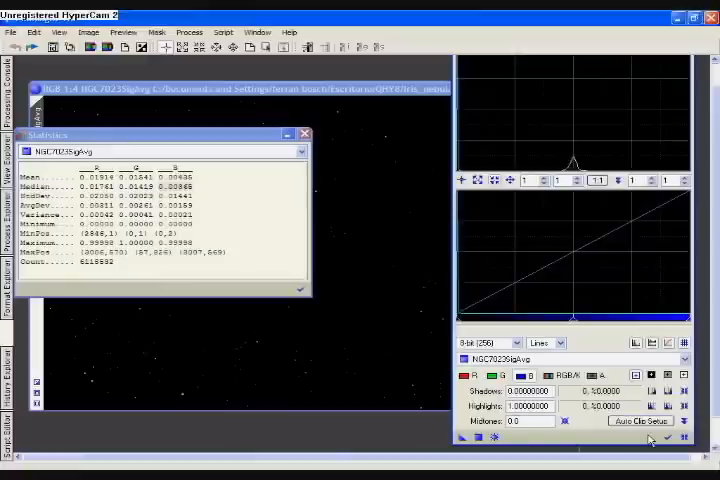
Set the midtones balance to 0.003 and preview the brightly stretched nebula
text(0.00365000)
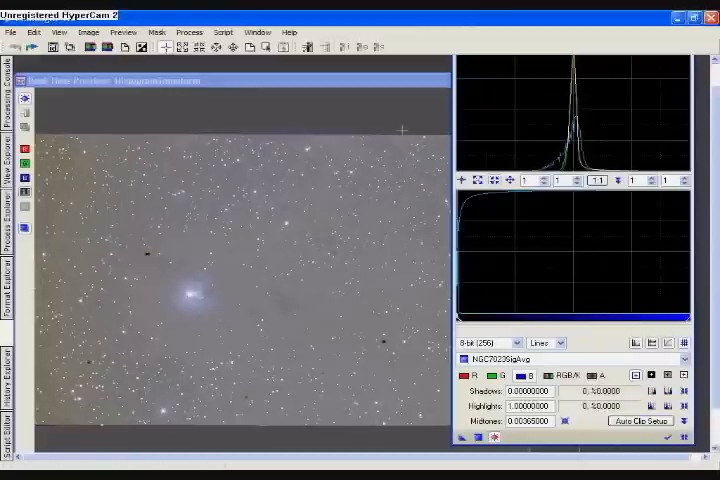
mouse_move(436, 130)
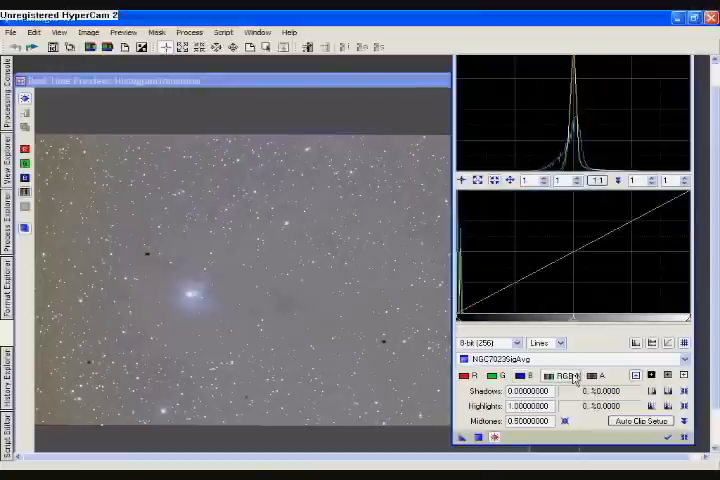
mouse_move(570, 364)
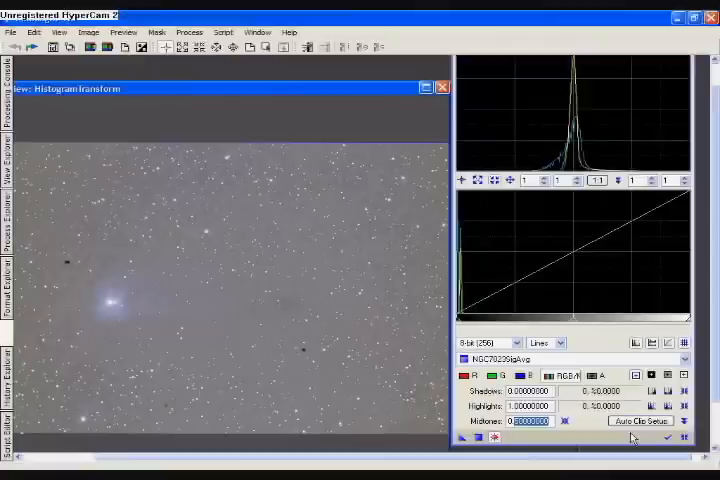
Stretch the image with a midtones balance of 0.07, darkening the background
text(0.07)
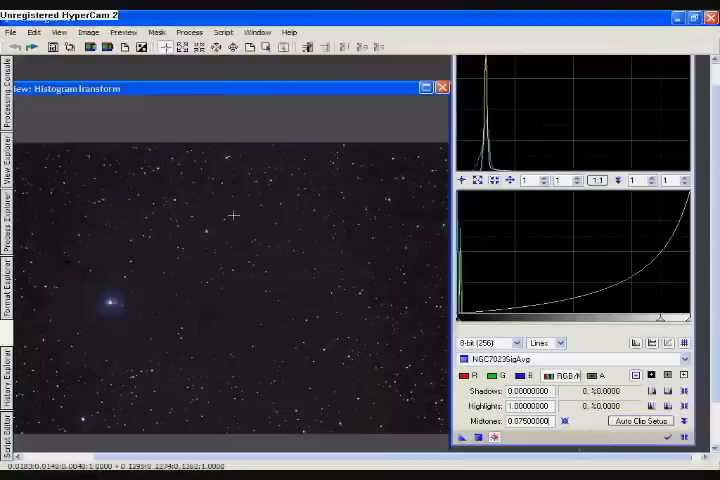
mouse_move(226, 184)
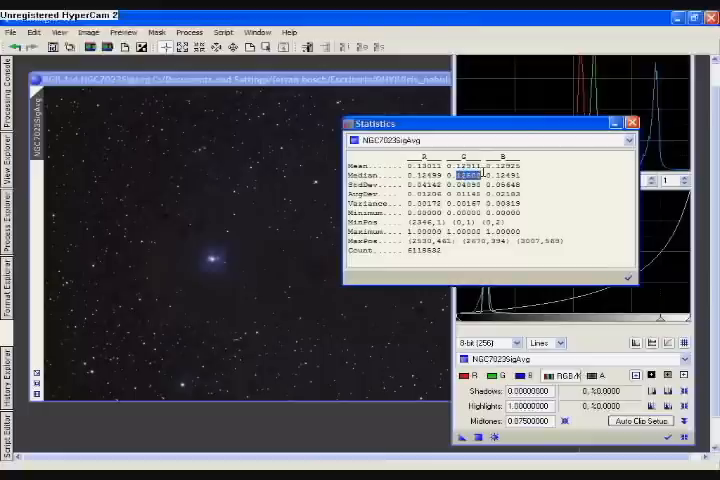
Read a channel's median value in Statistics, then close the readout
click(490, 176)
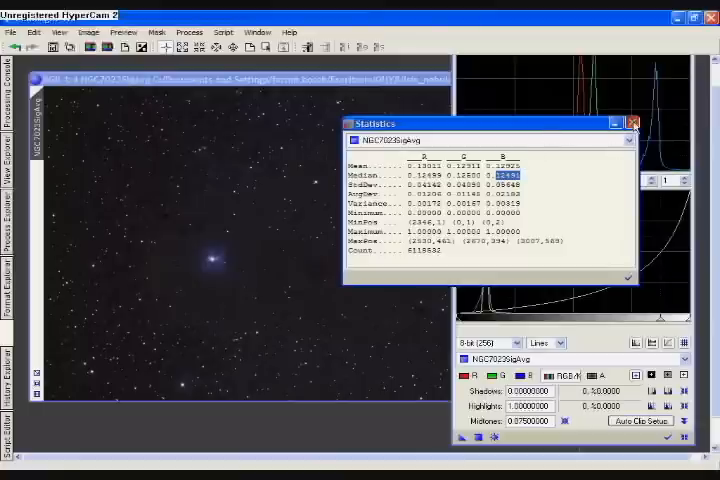
click(632, 120)
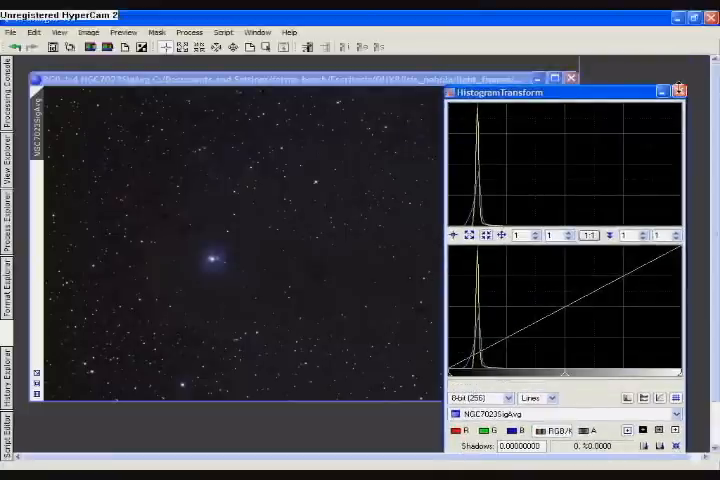
Close HistogramTransformation and bring up ScreenTransferFunction to brighten the display
click(680, 92)
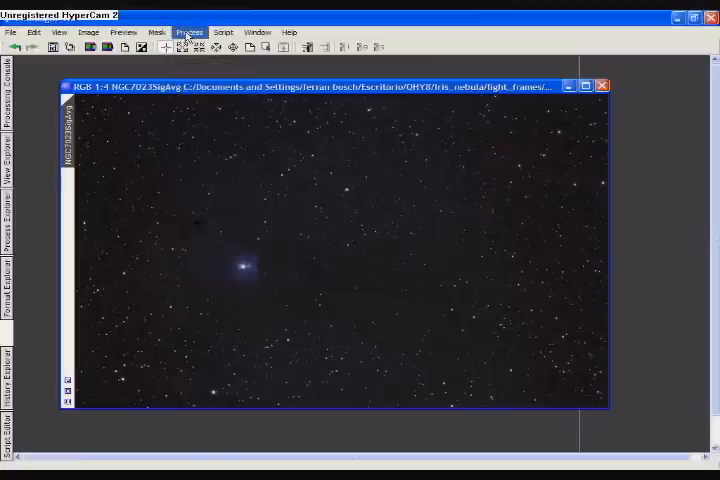
click(188, 32)
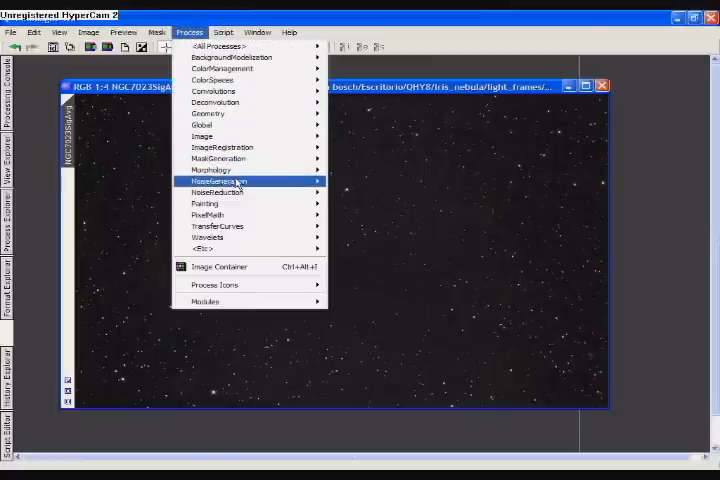
mouse_move(216, 224)
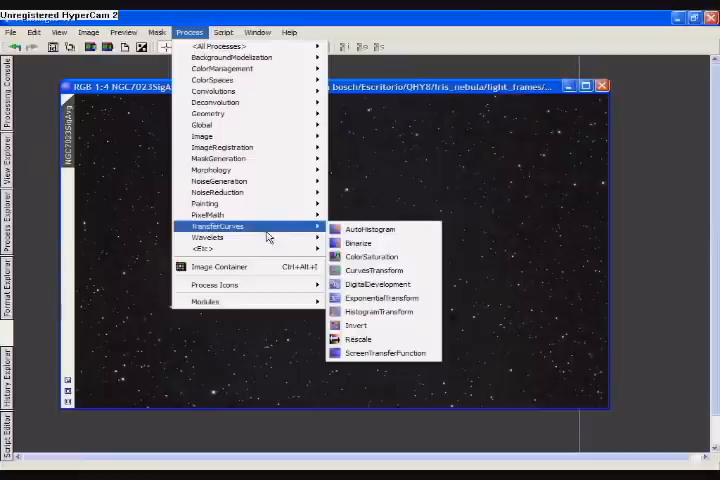
mouse_move(380, 352)
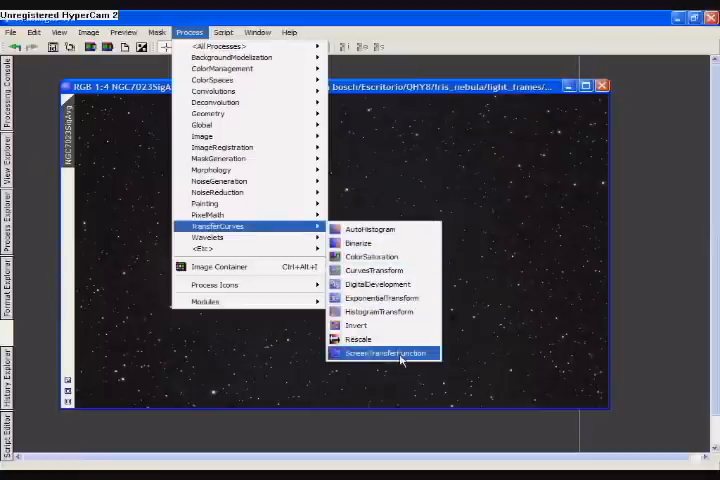
click(384, 352)
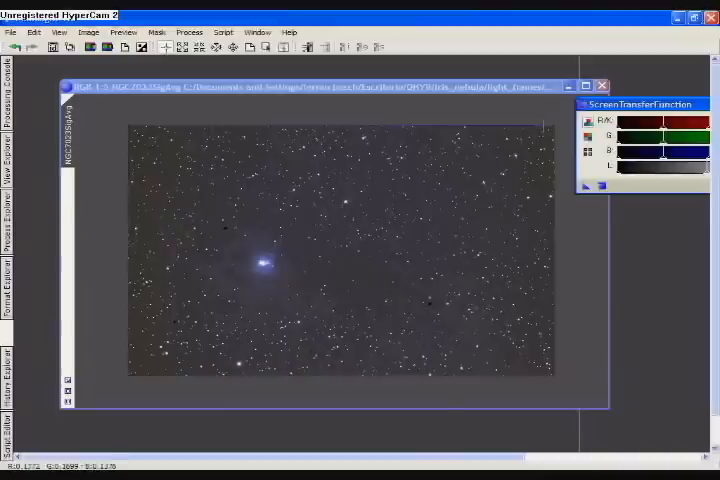
mouse_move(436, 126)
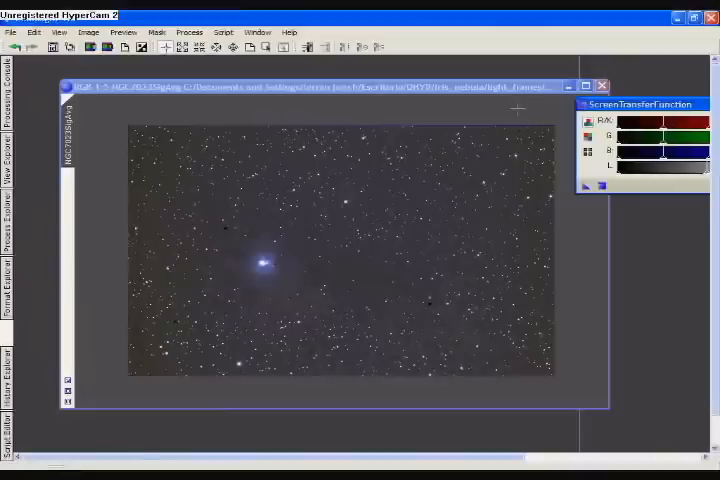
Apply a DynamicCrop to the NGC 7023 image to trim its blue edge band
click(188, 32)
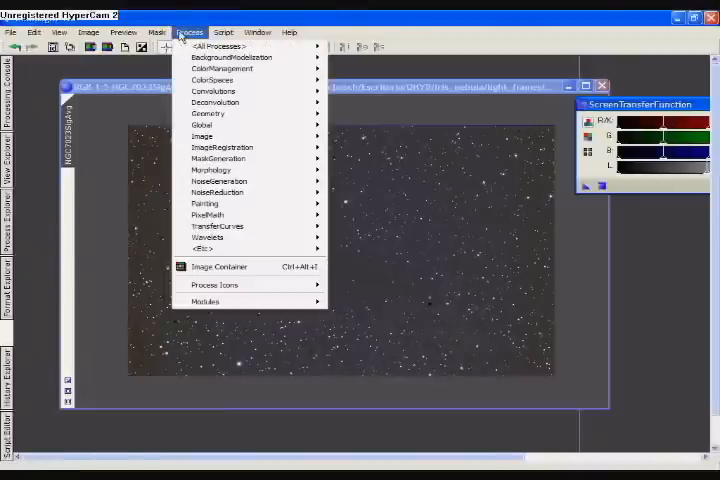
mouse_move(206, 112)
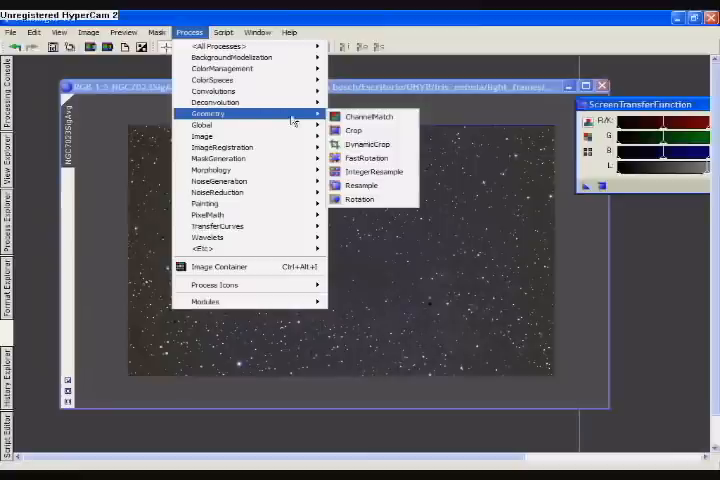
click(368, 144)
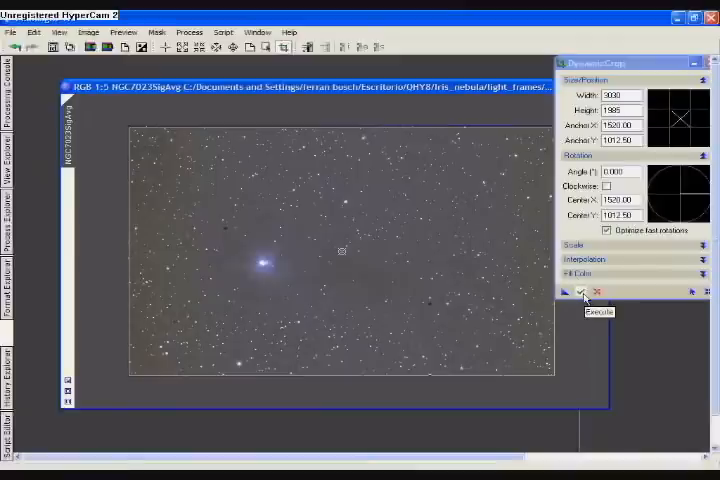
click(568, 292)
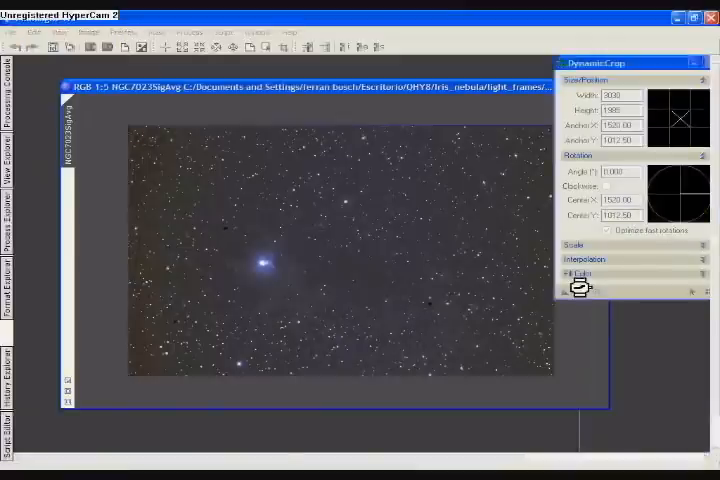
mouse_move(504, 140)
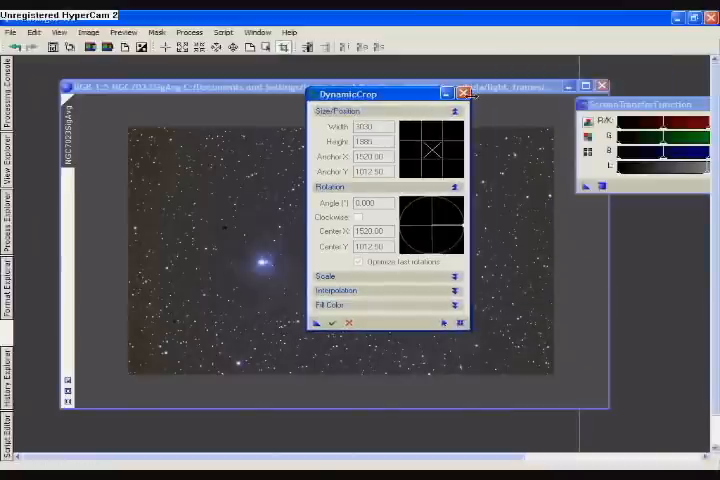
Close DynamicCrop and ScreenTransferFunction, then return to HistogramTransformation on the dark image
click(464, 90)
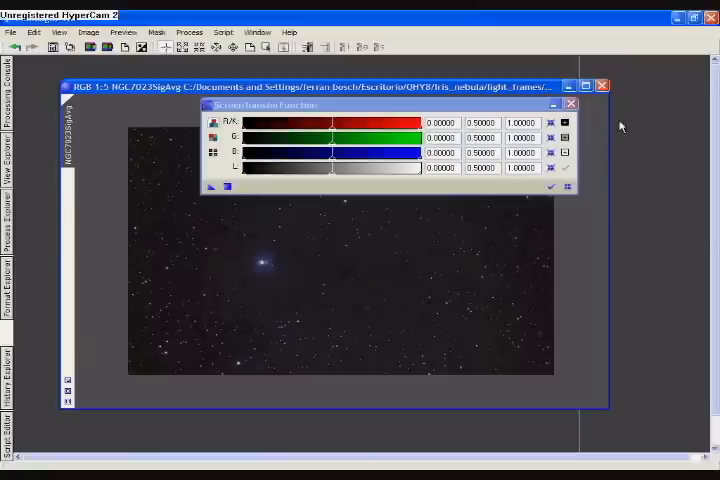
click(570, 104)
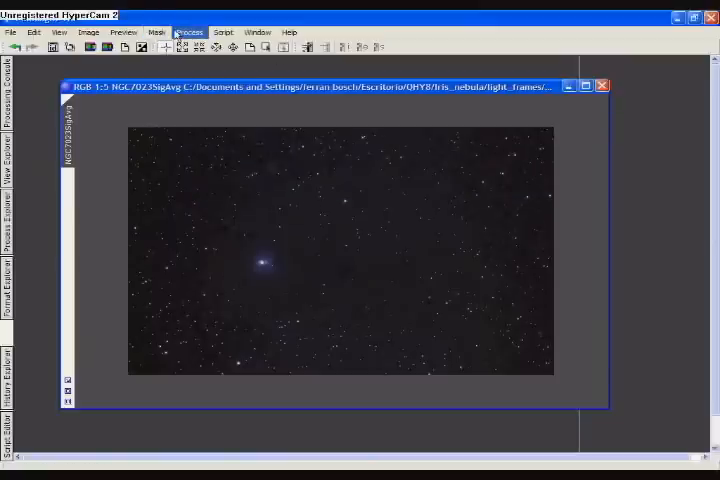
click(188, 32)
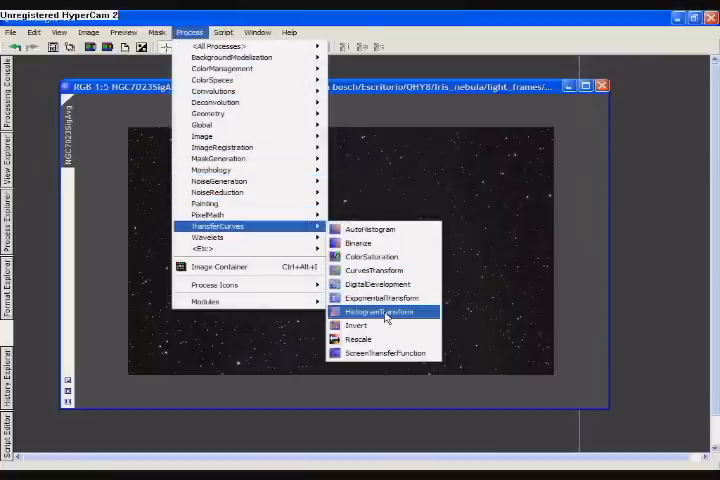
click(384, 312)
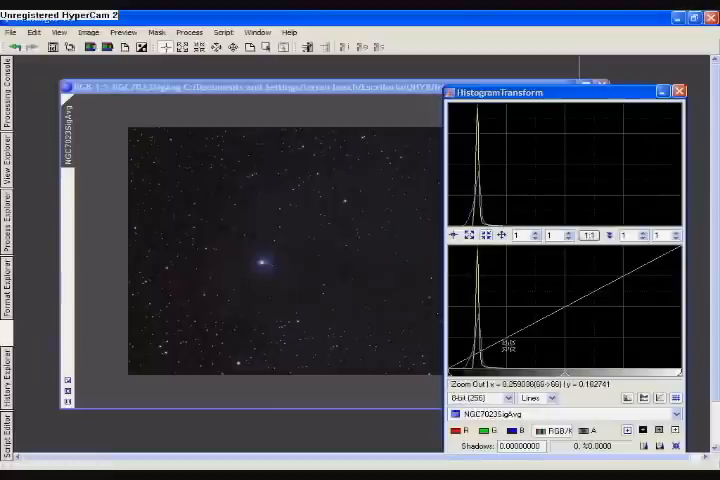